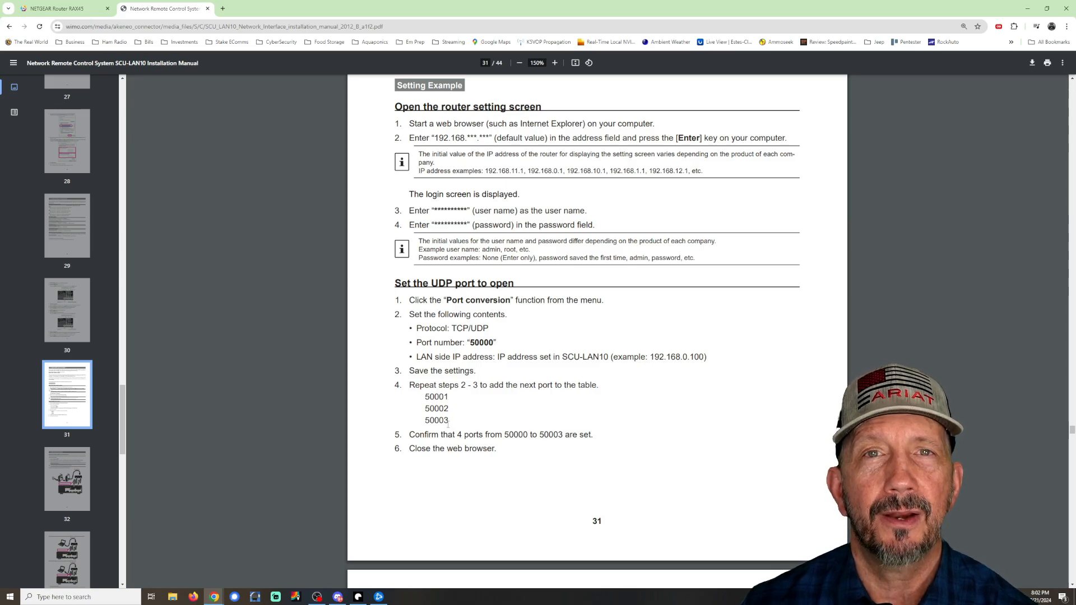
pyautogui.moveTo(259, 259)
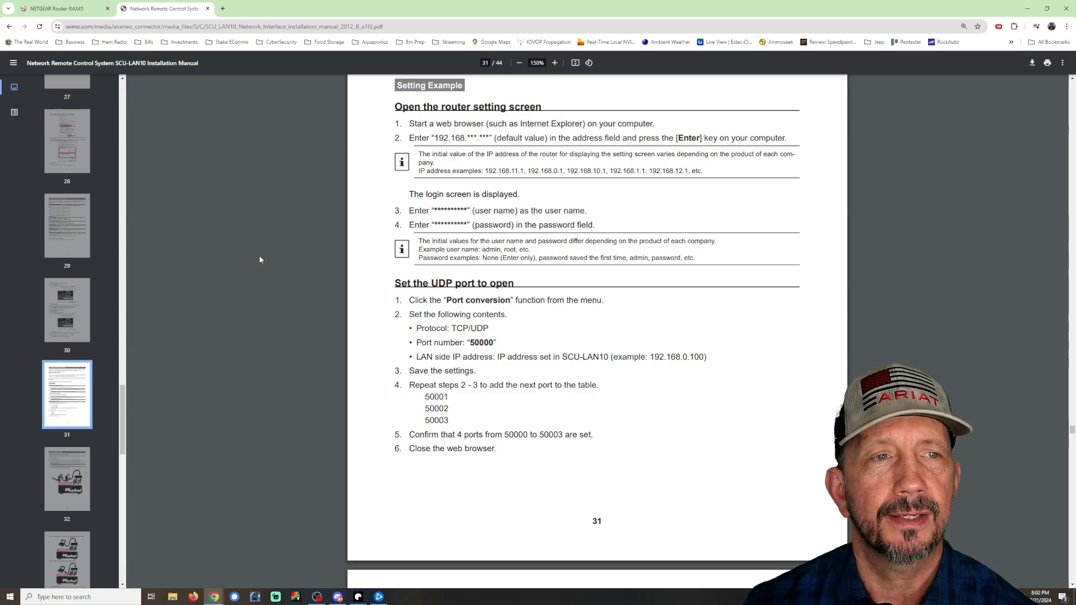
# Step: Switch from the SCU-LAN10 PDF manual back to the router's Port Forwarding page
pyautogui.click(62, 8)
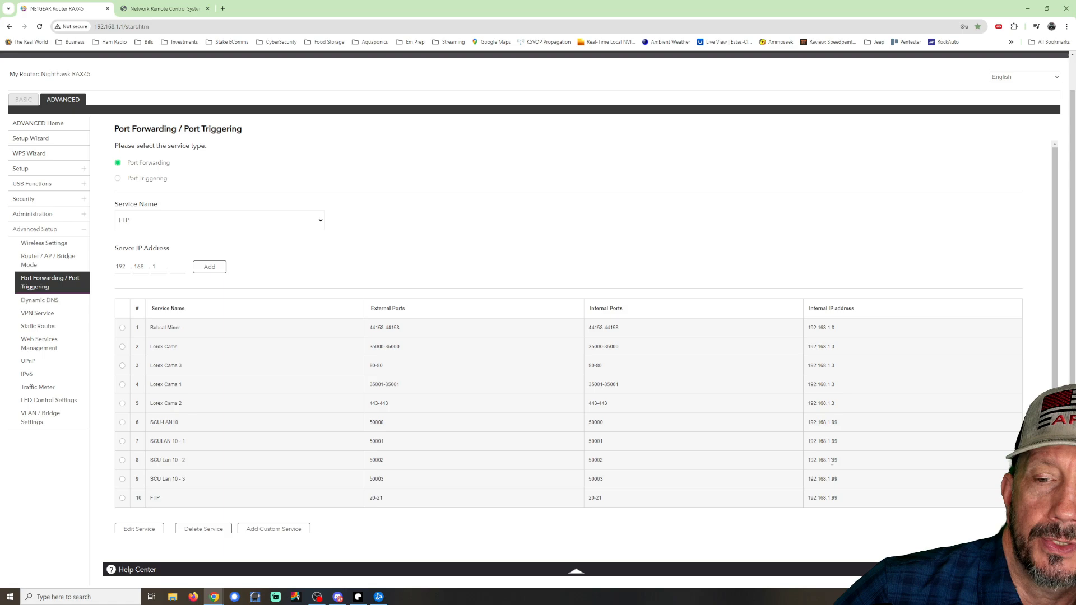
# Step: Start a new custom port forwarding service from the Port Forwarding page
pyautogui.doubleClick(822, 460)
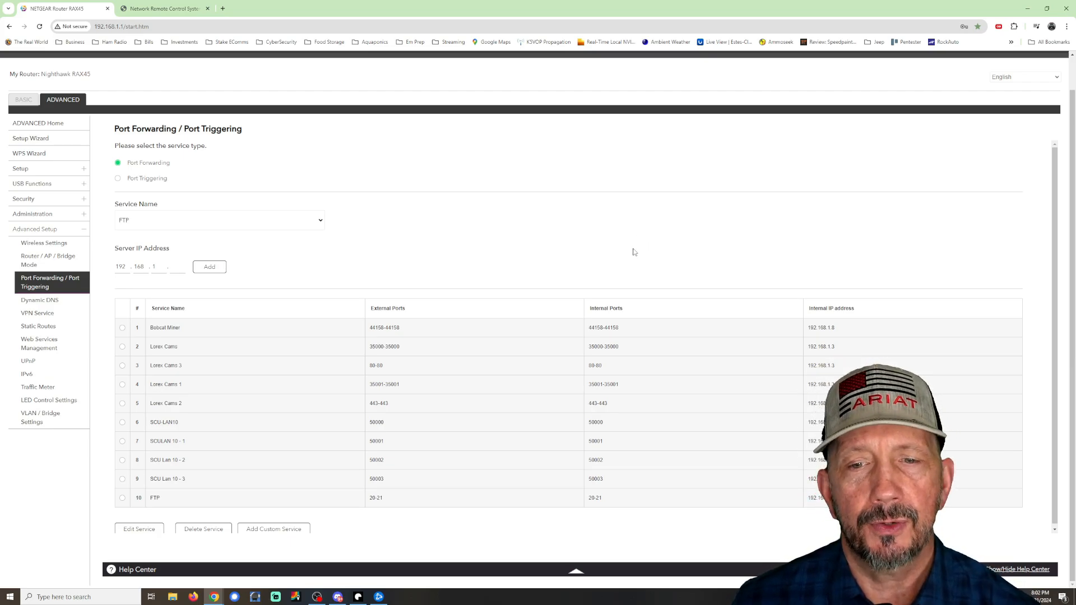
pyautogui.moveTo(276, 232)
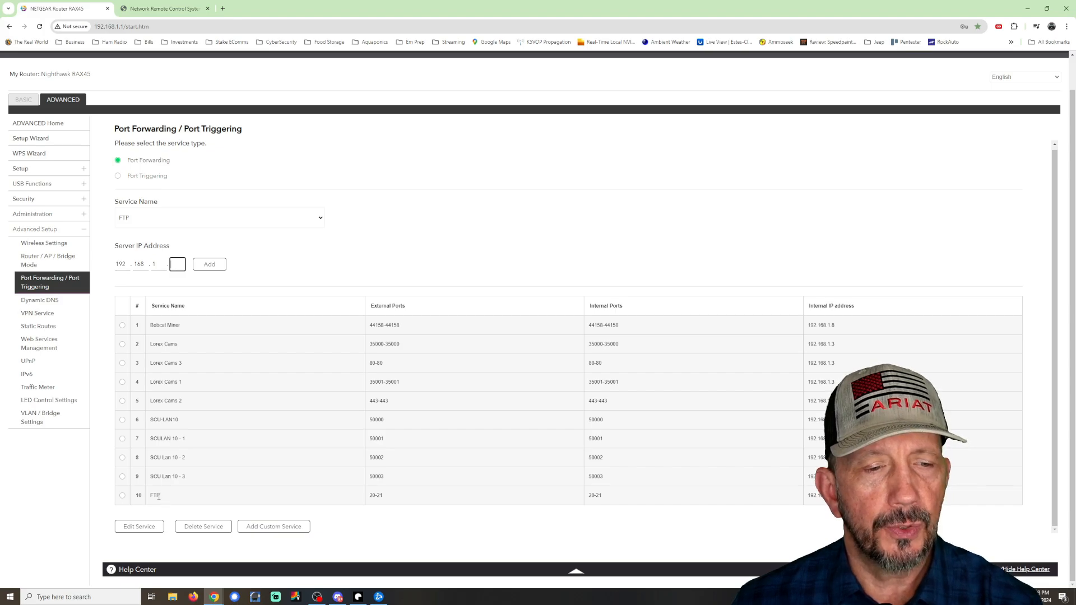
pyautogui.click(122, 495)
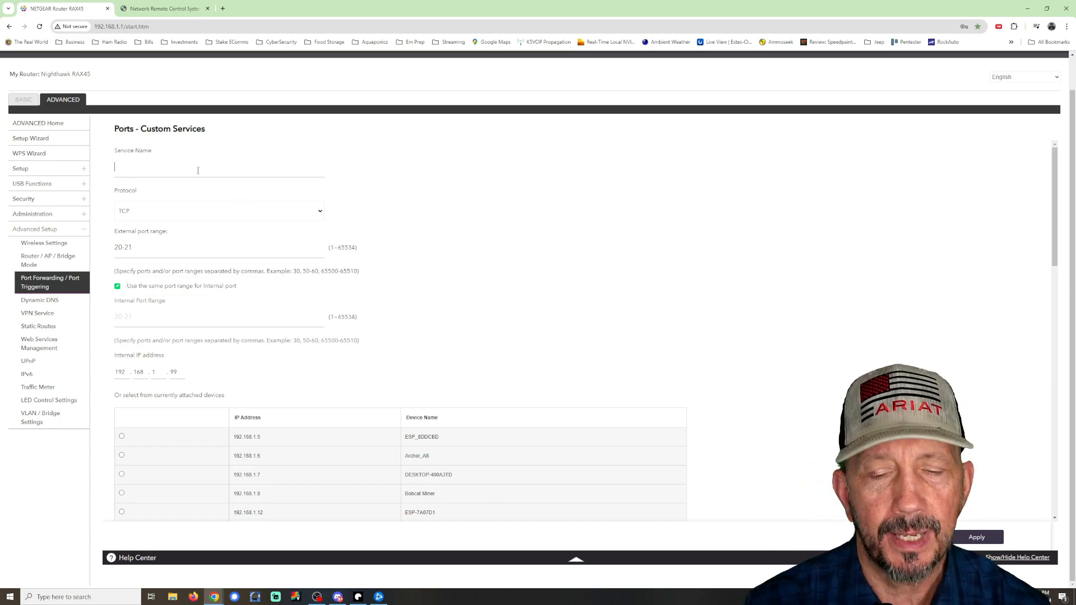
# Step: Begin a custom service named 'SC' with TCP/UDP protocol and external port starting '50'
pyautogui.write('SC')
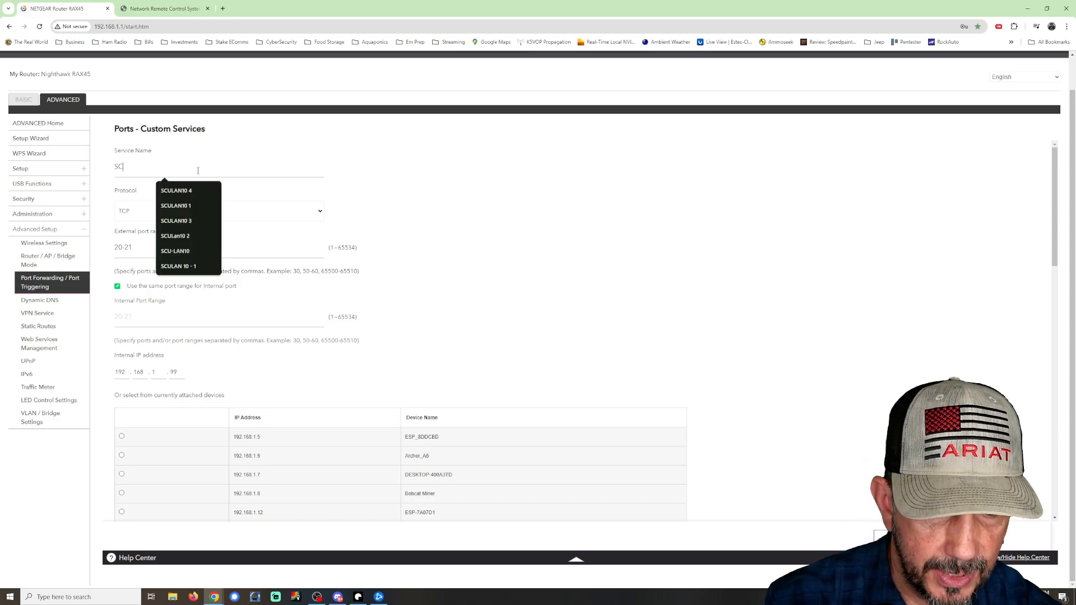
pyautogui.click(175, 250)
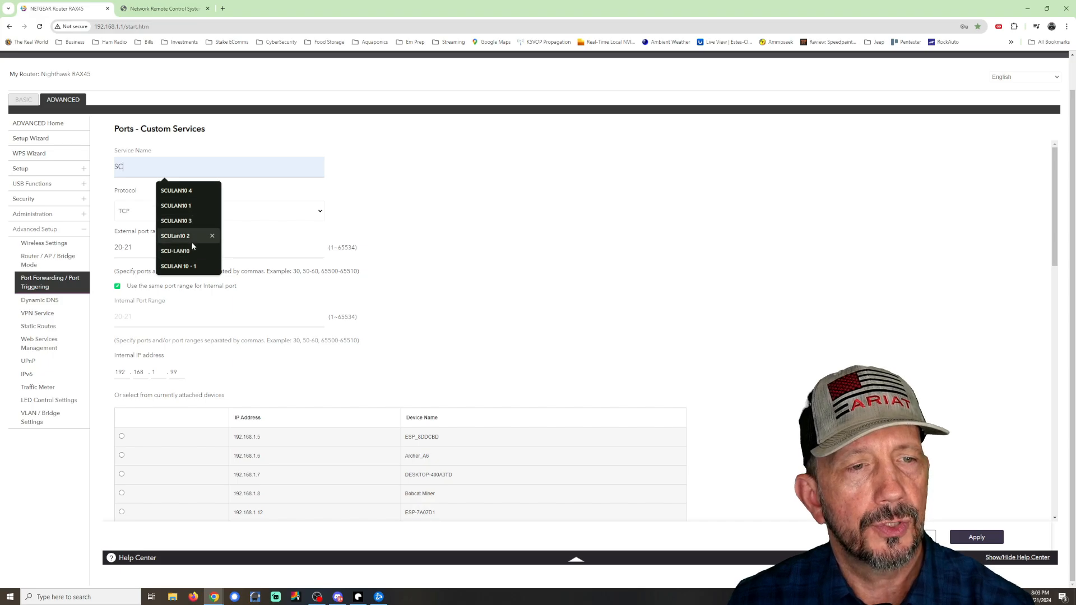
pyautogui.click(176, 190)
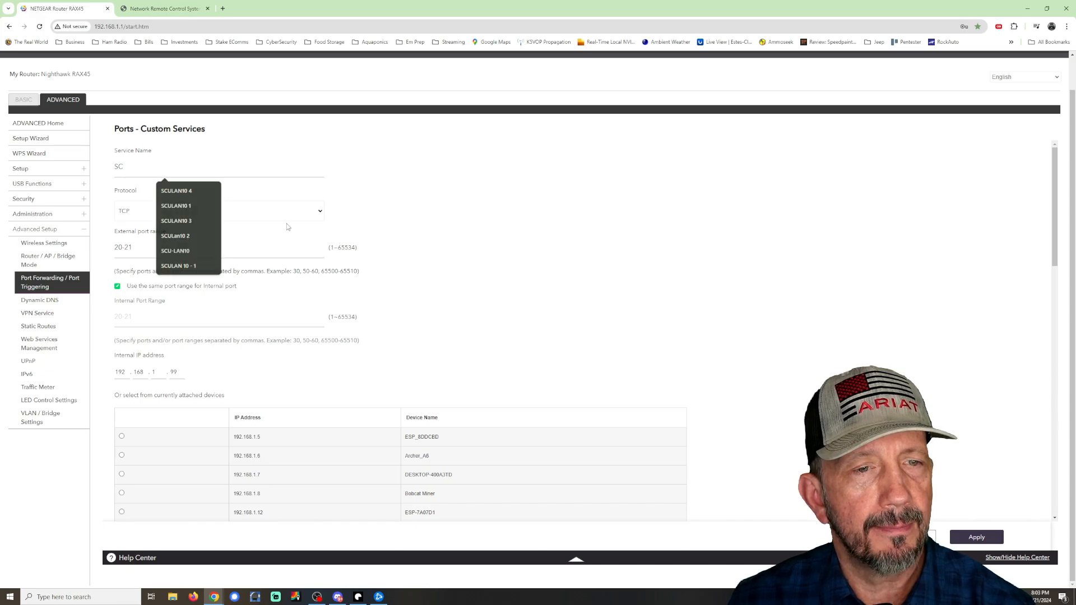
pyautogui.click(220, 211)
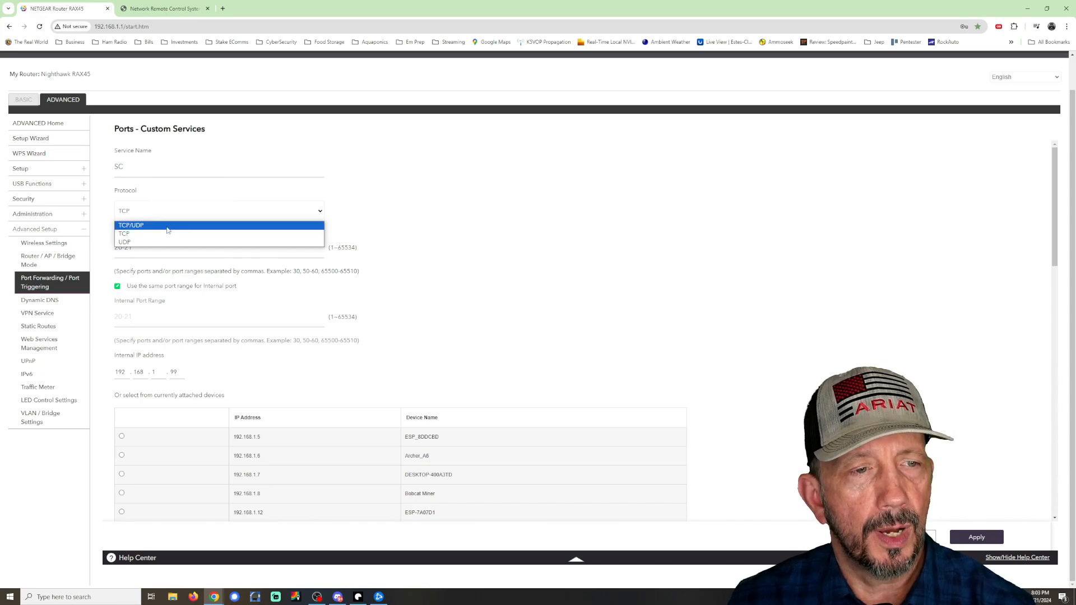
pyautogui.click(131, 226)
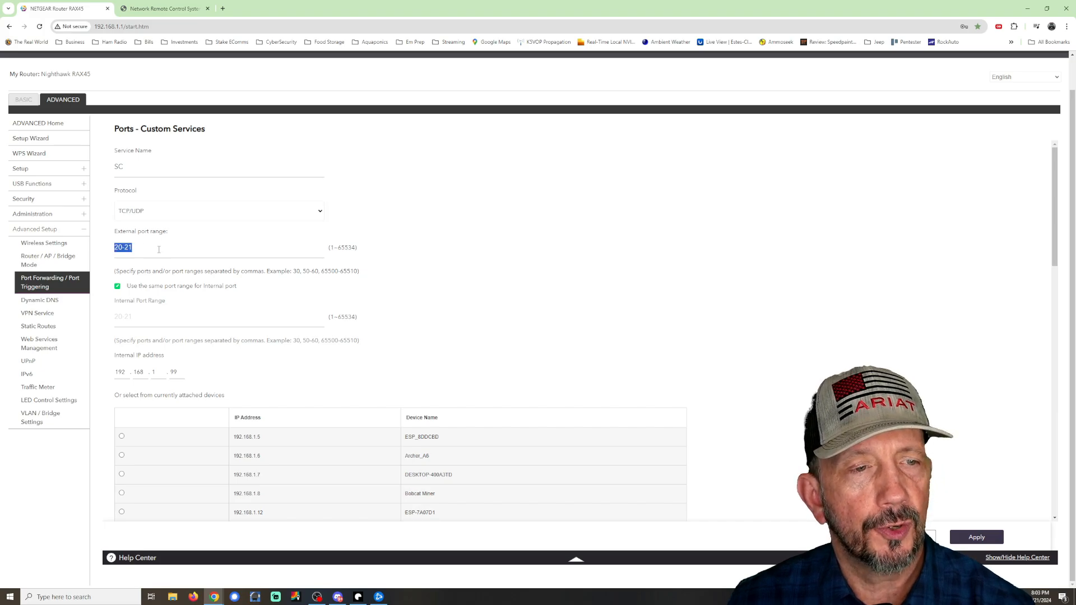
pyautogui.write('50')
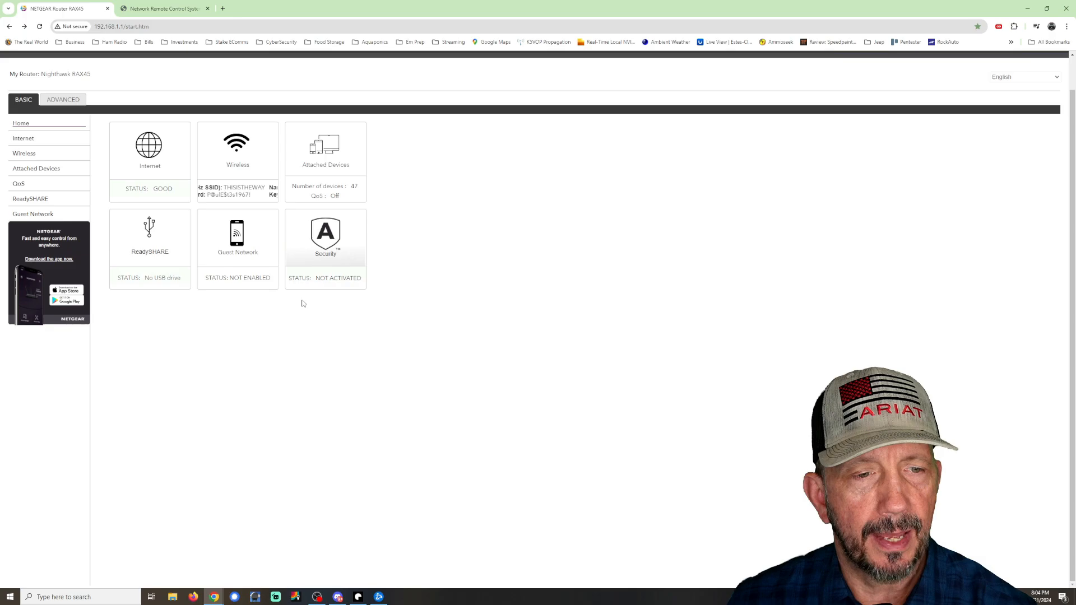
# Step: Reach Port Forwarding / Port Triggering via Advanced > Advanced Setup
pyautogui.click(63, 100)
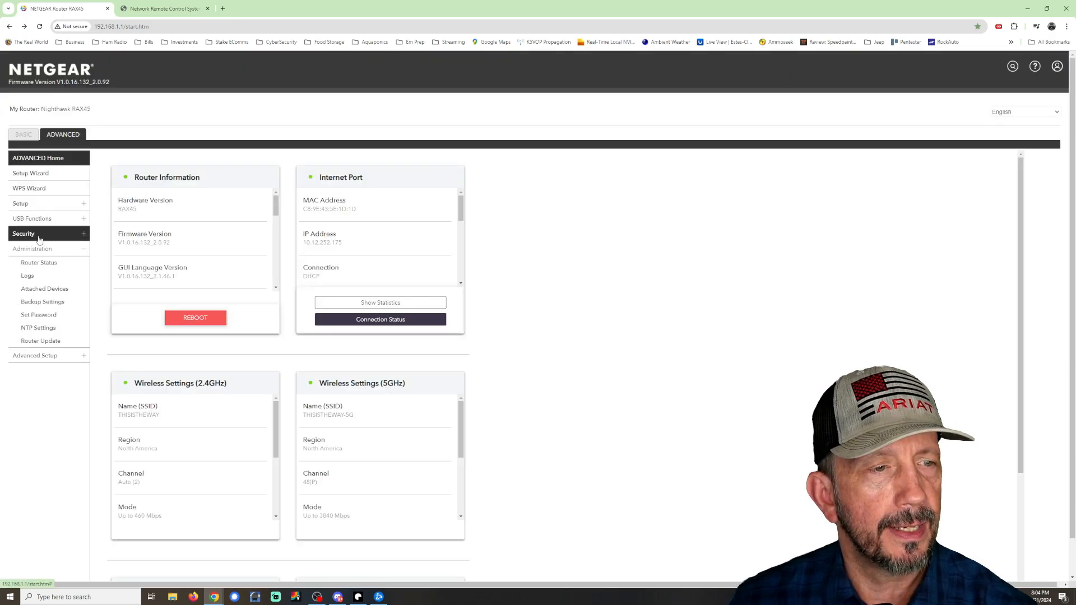
pyautogui.click(34, 263)
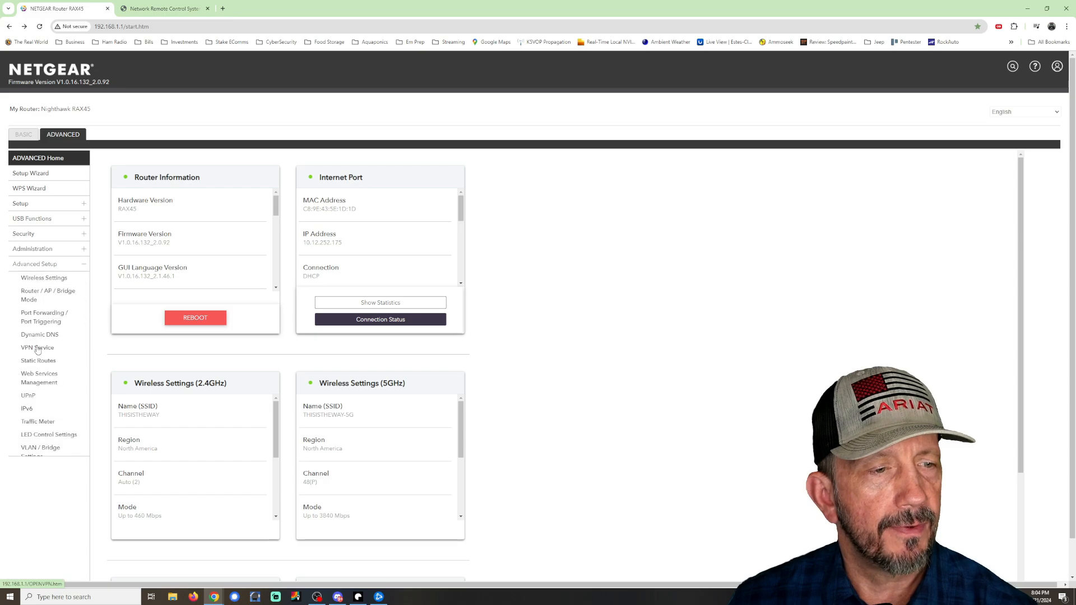
pyautogui.click(44, 316)
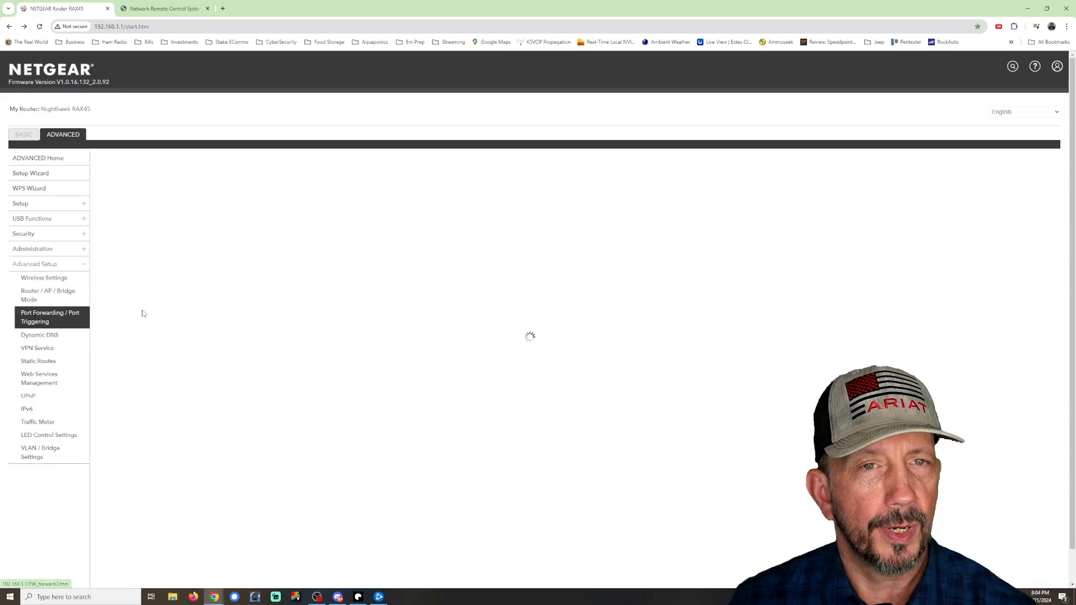
pyautogui.click(49, 316)
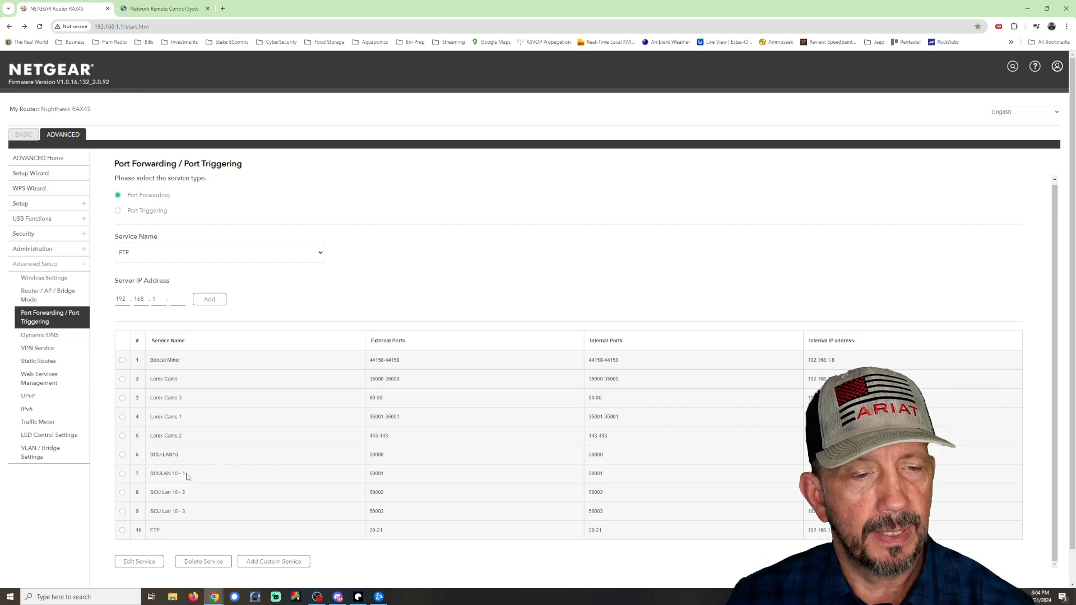
pyautogui.moveTo(248, 498)
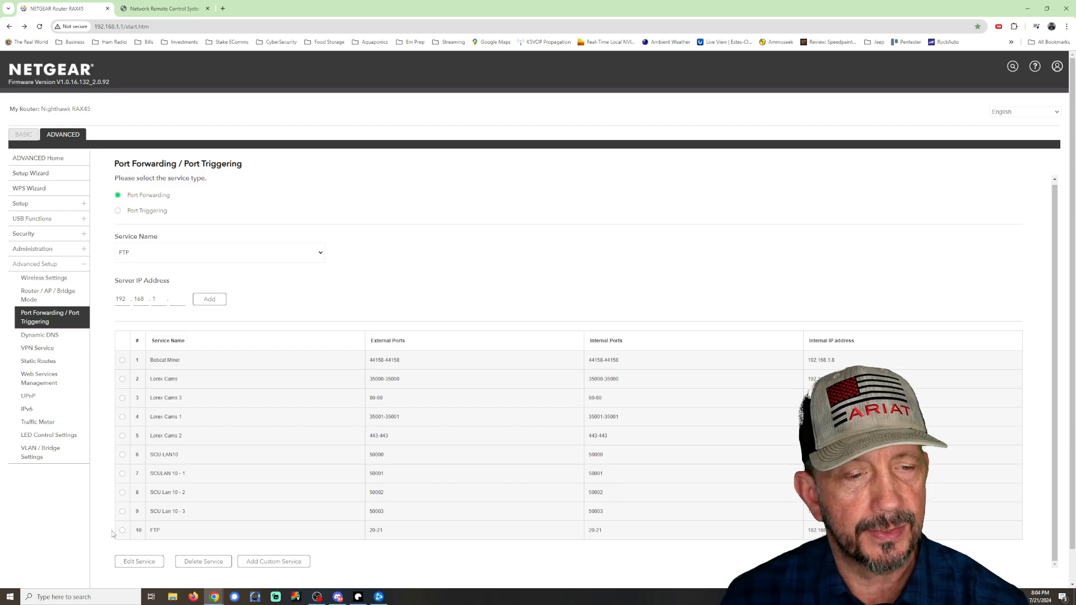
# Step: Select the FTP forwarding row (#10) for deletion
pyautogui.click(122, 530)
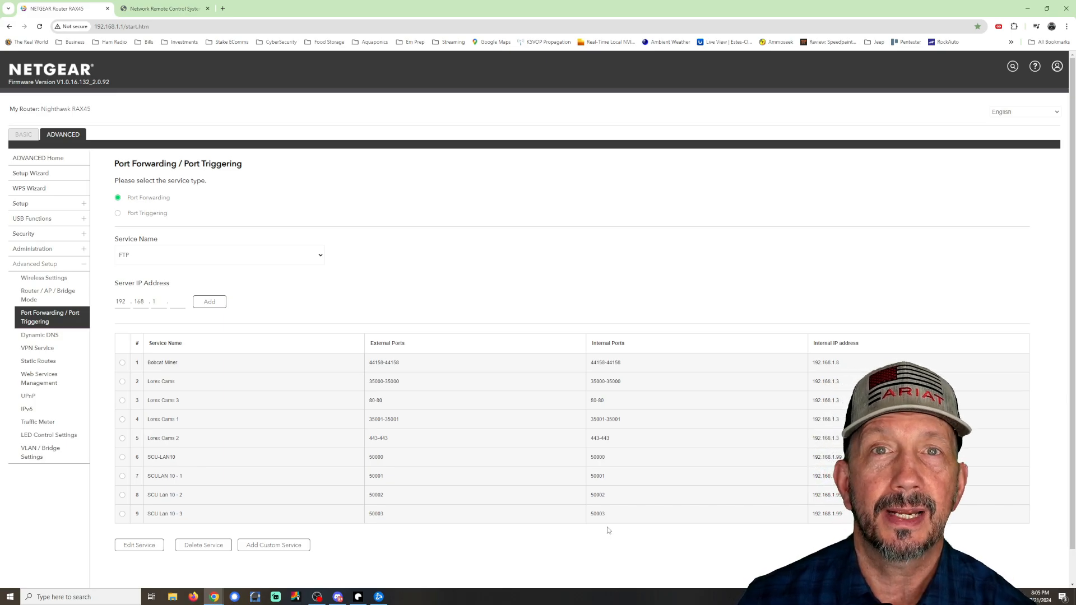
pyautogui.moveTo(505, 323)
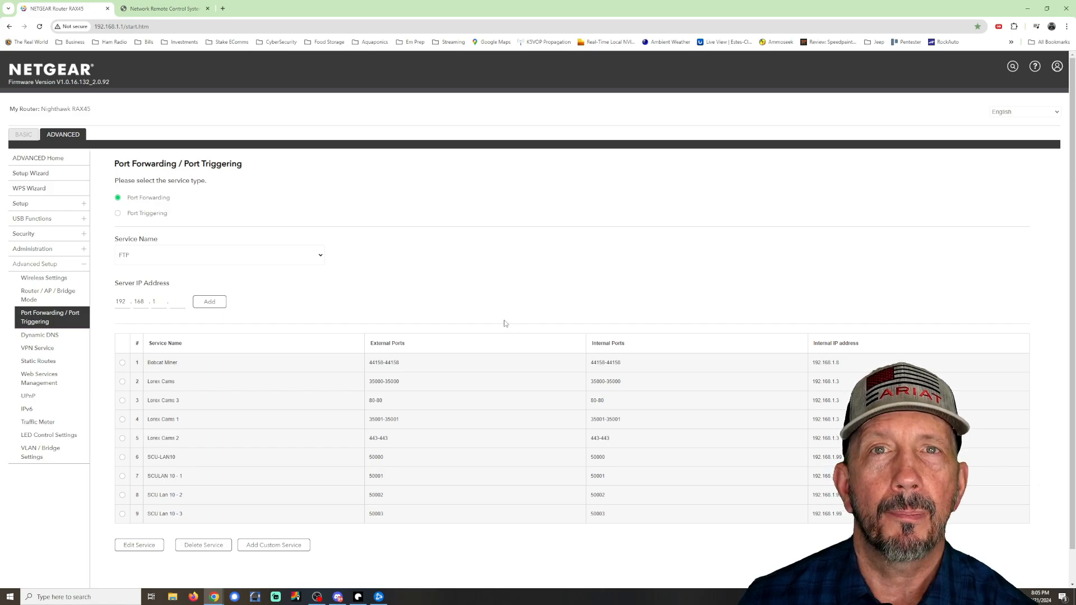